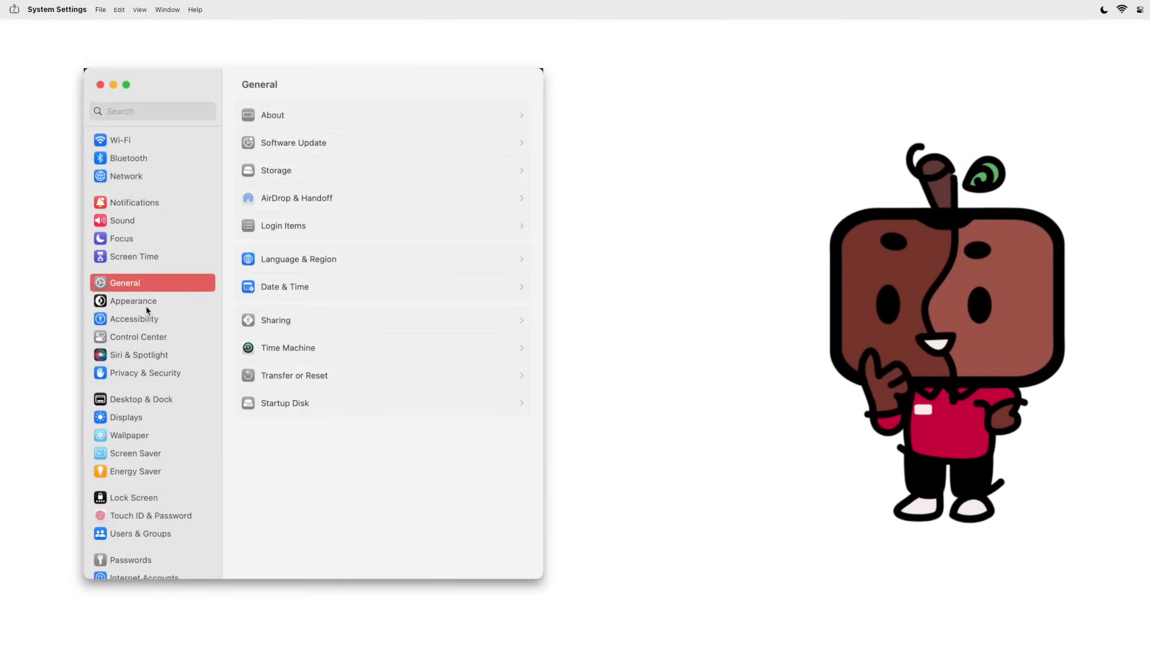
Step: Apply the Dark appearance system-wide from the Appearance pane, then bring up the muffin photo preview
left_click(133, 301)
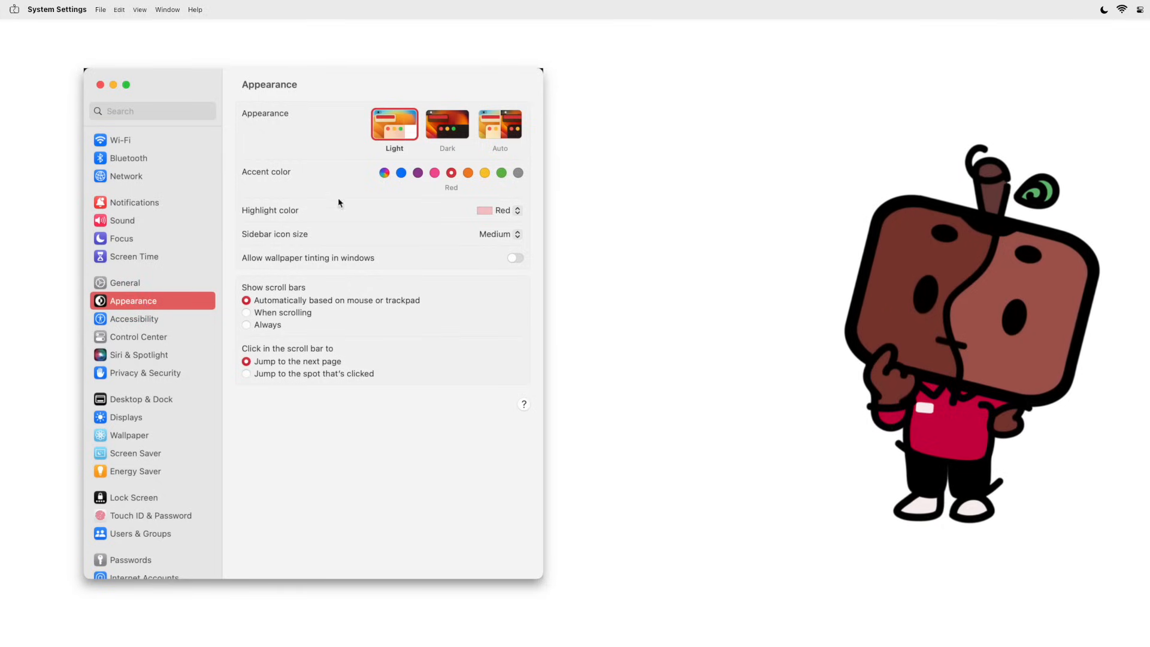
left_click(447, 124)
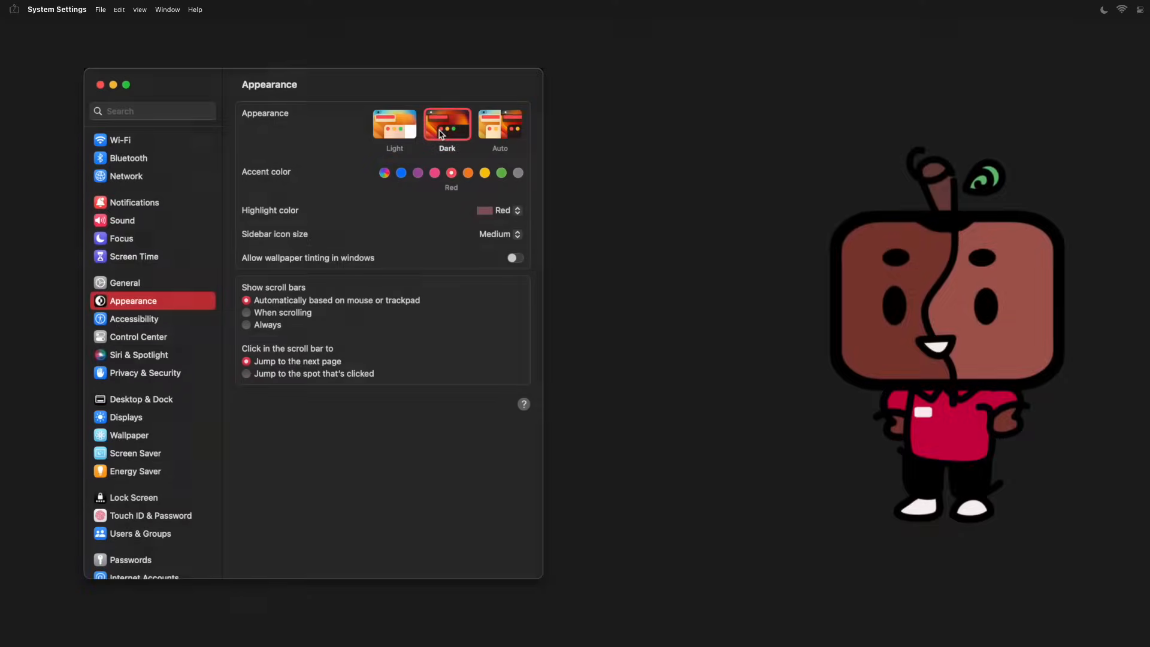
left_click(113, 84)
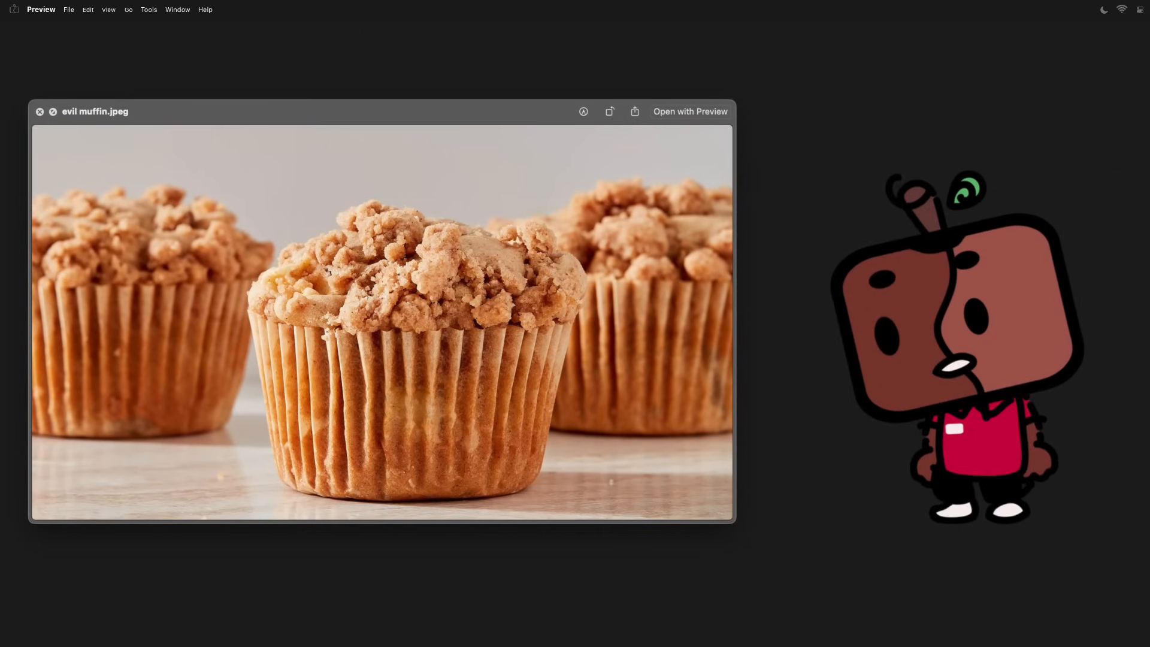
Step: Step through Quick Look from evil muffin.jpeg past the food-on-MacBook photo to mkbhd SINNING
left_click(39, 112)
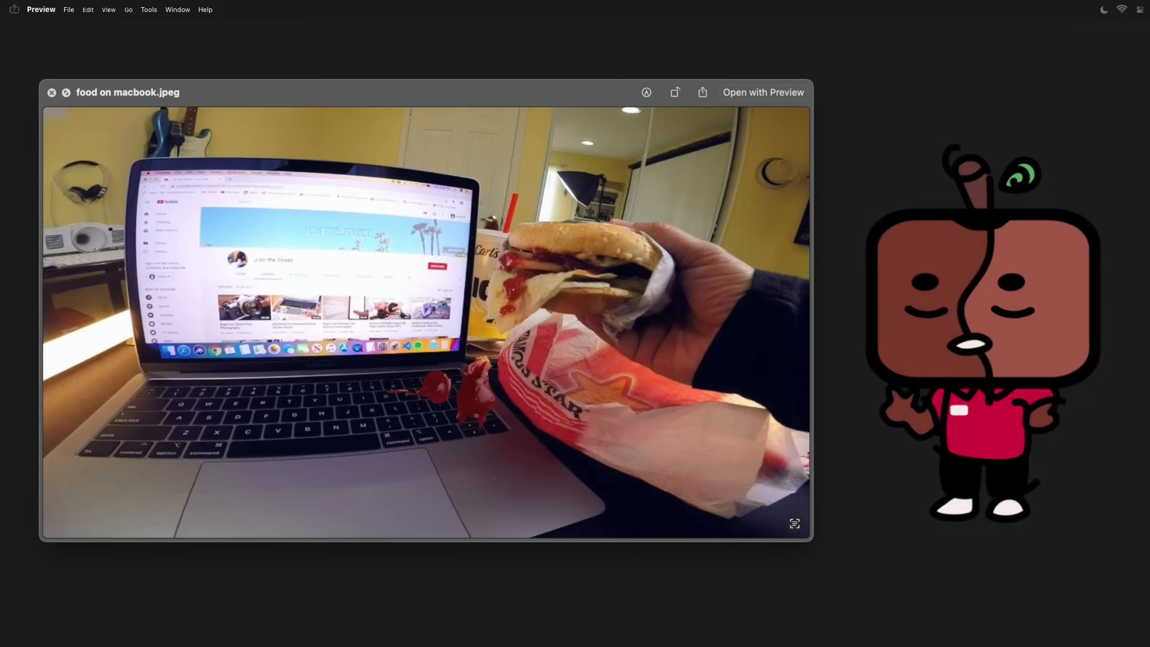
left_click(52, 92)
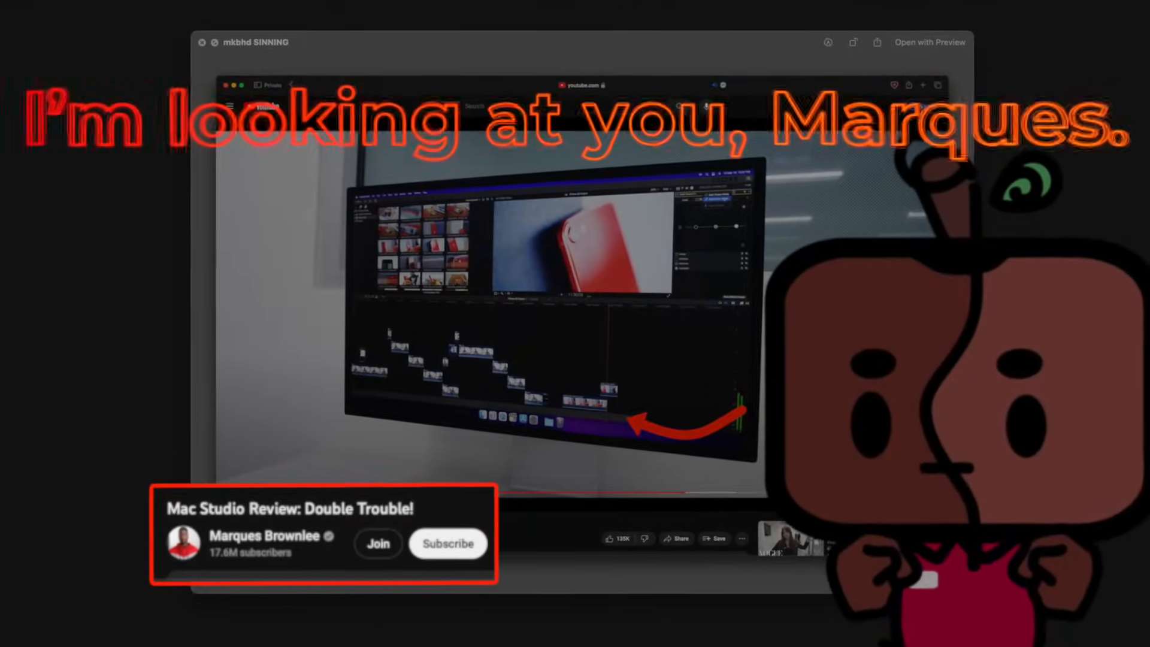
Step: Advance the Quick Look preview to the mac os mojave.png wallpaper image
left_click(200, 42)
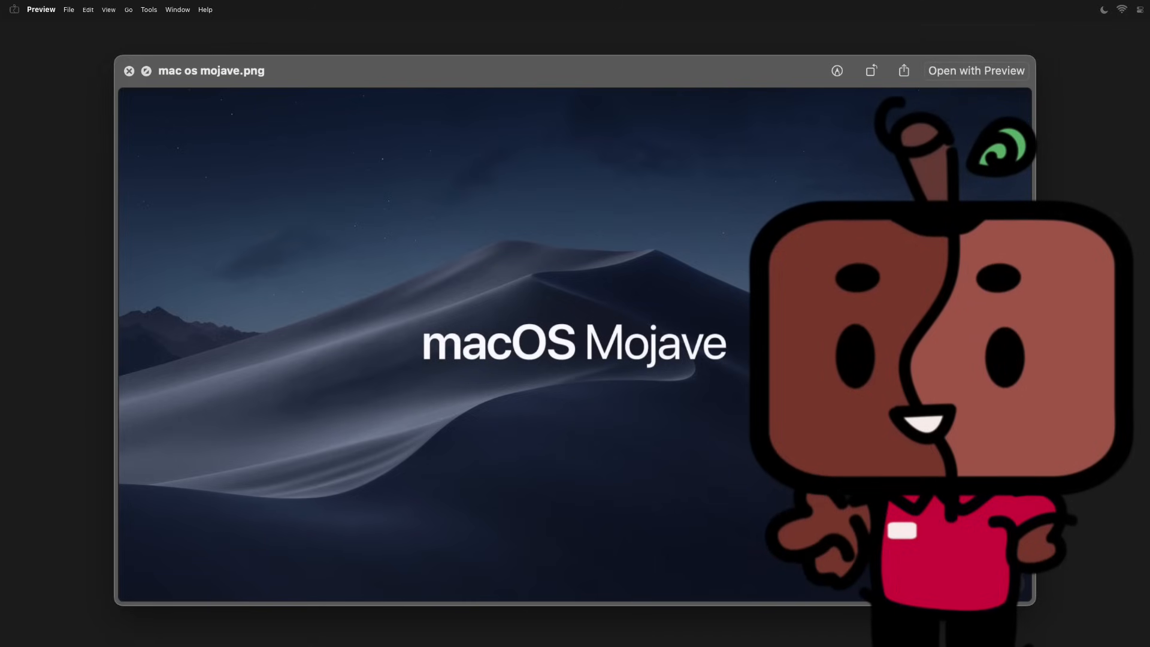
Step: Reach the Camera section of Safari's Websites settings to see which sites may use the camera
left_click(129, 70)
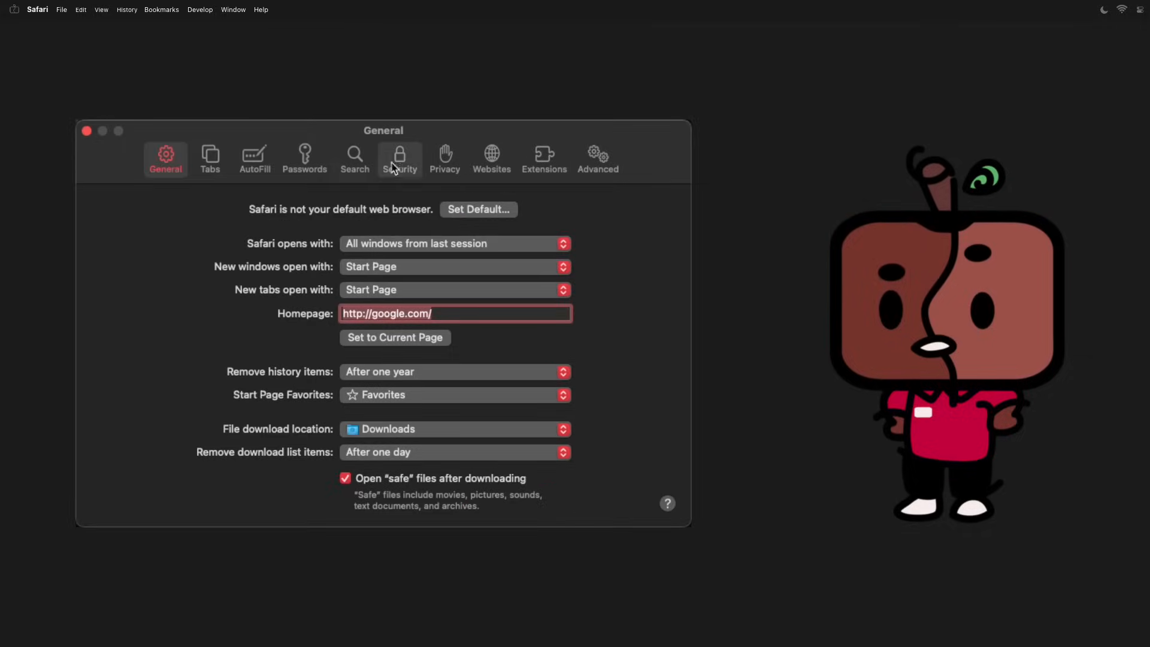
left_click(492, 158)
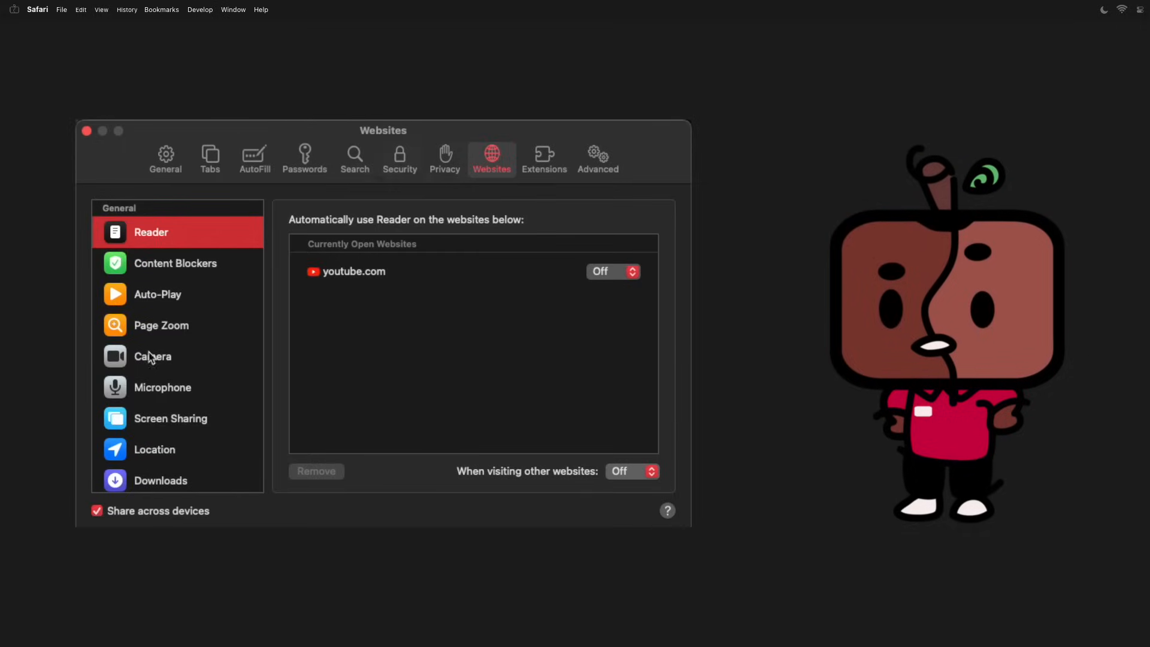
left_click(153, 356)
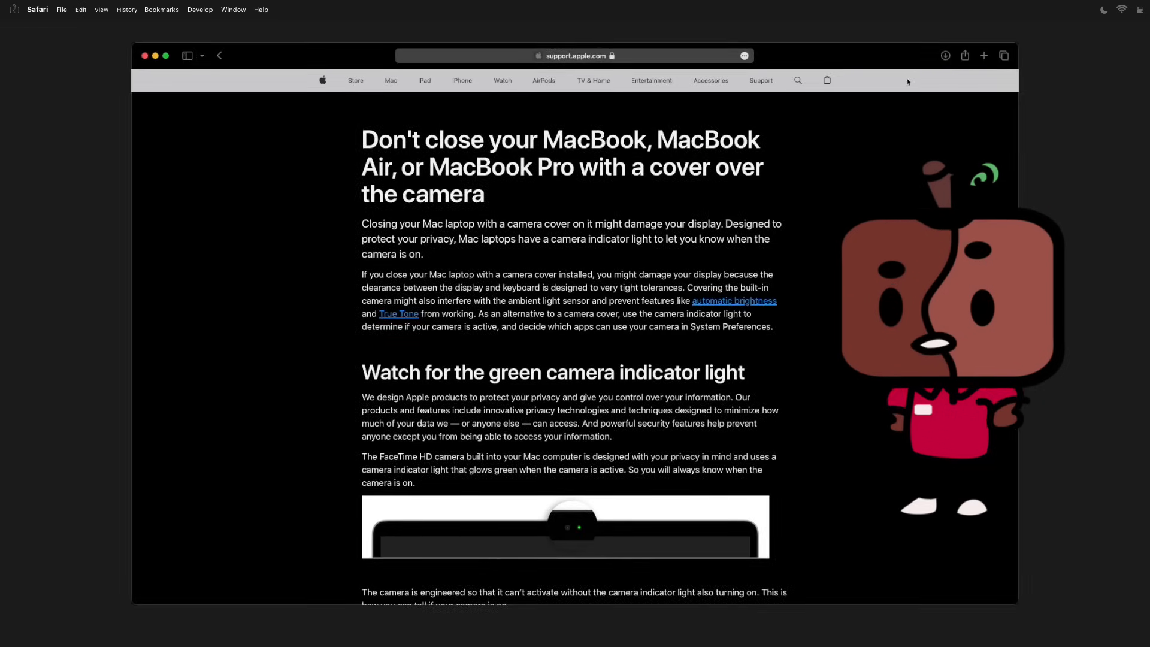
Step: Scroll through Apple's camera-cover support article, then minimize Safari to the Dock
scroll("down", 3)
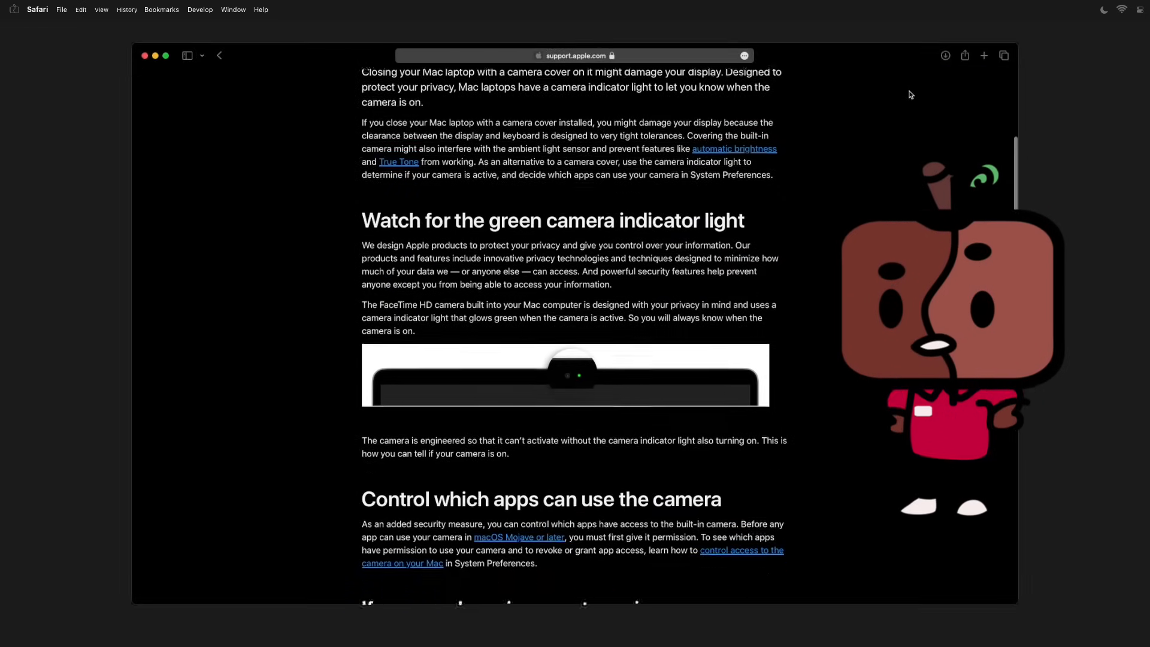
scroll("down", 3)
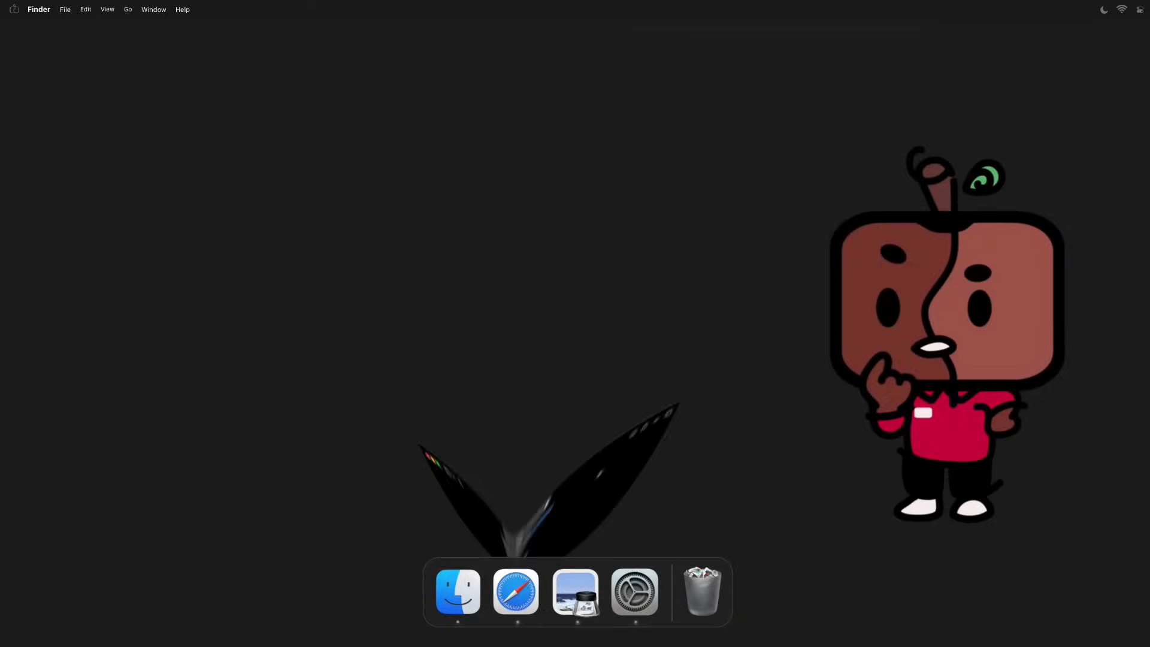
left_click(575, 592)
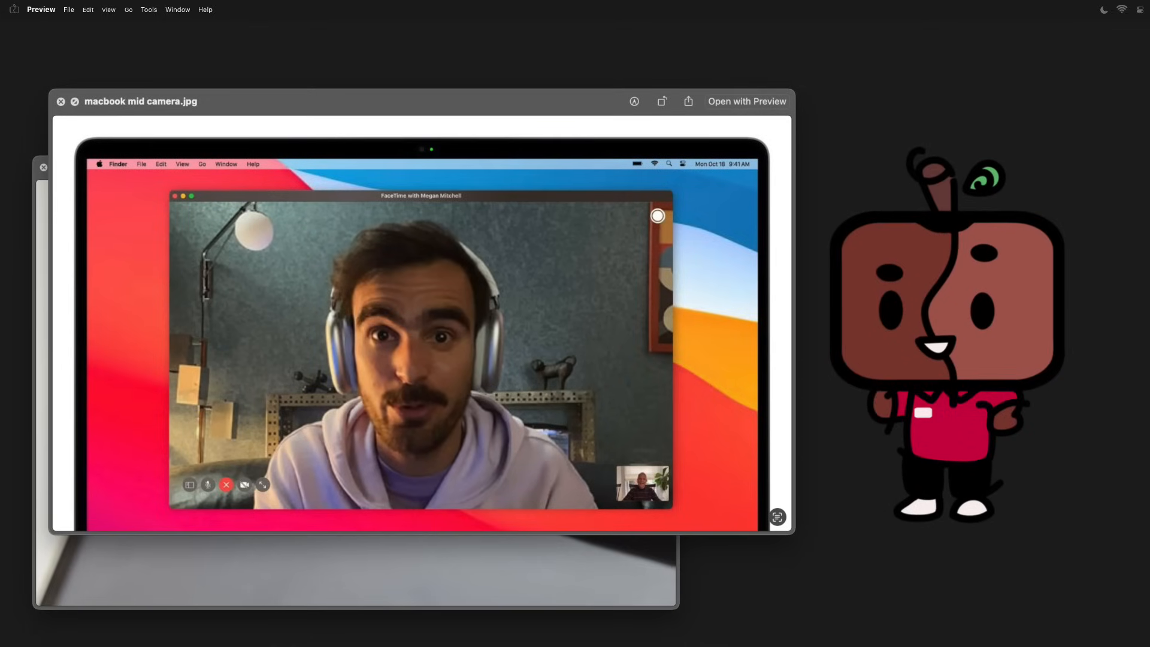
Step: Close the macbook mid camera.jpg FaceTime photo preview, leaving an empty desktop
left_click(61, 101)
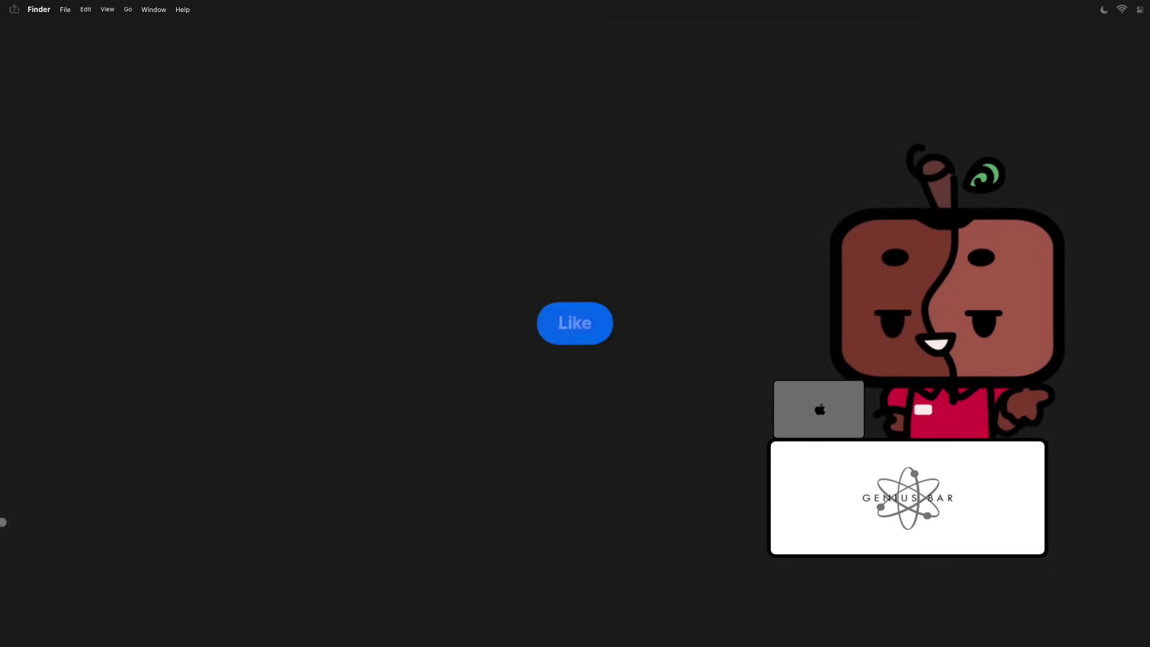
Step: Like and subscribe, then choose Shut Down from the Apple menu to bring up the confirmation
left_click(574, 322)
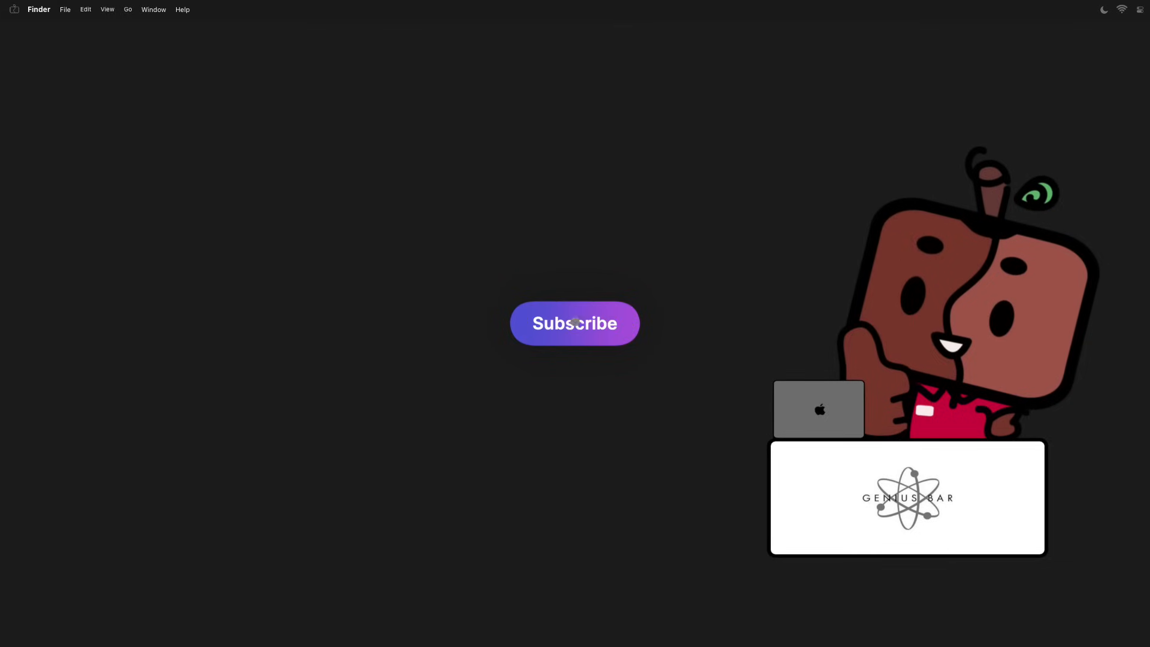
left_click(13, 8)
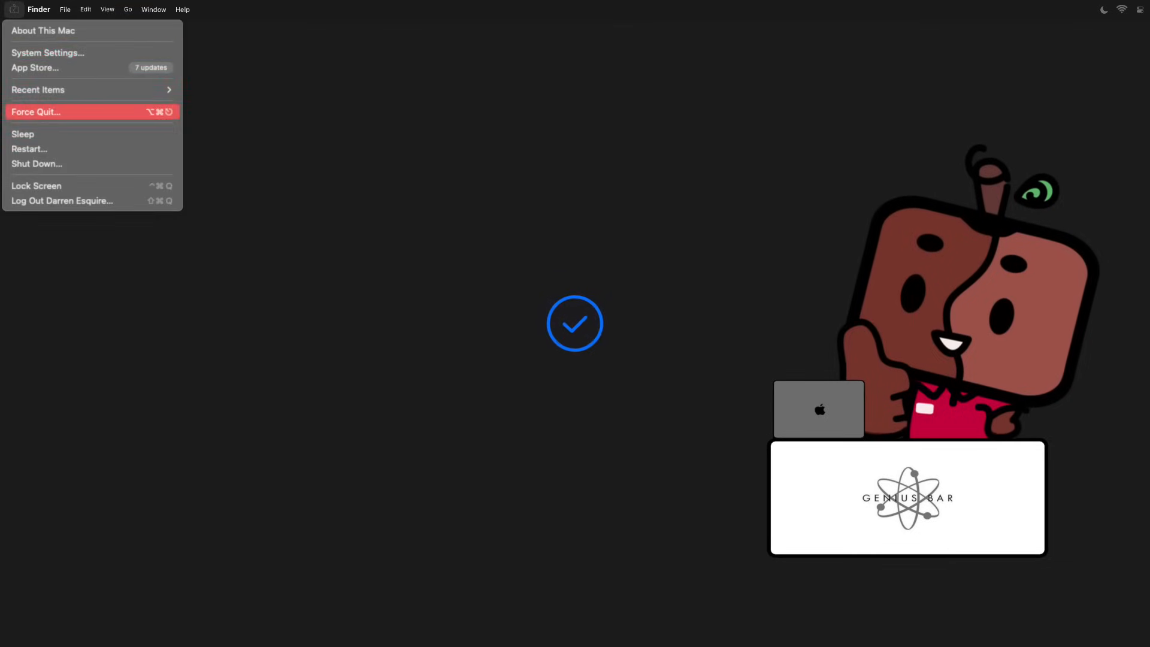
left_click(37, 164)
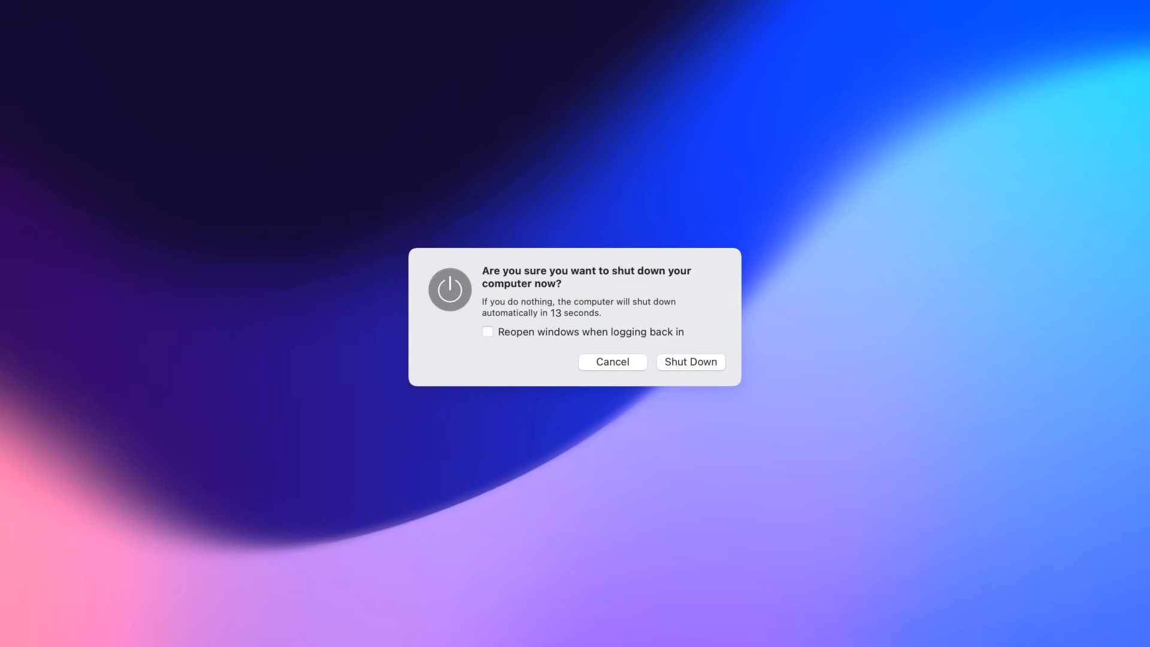